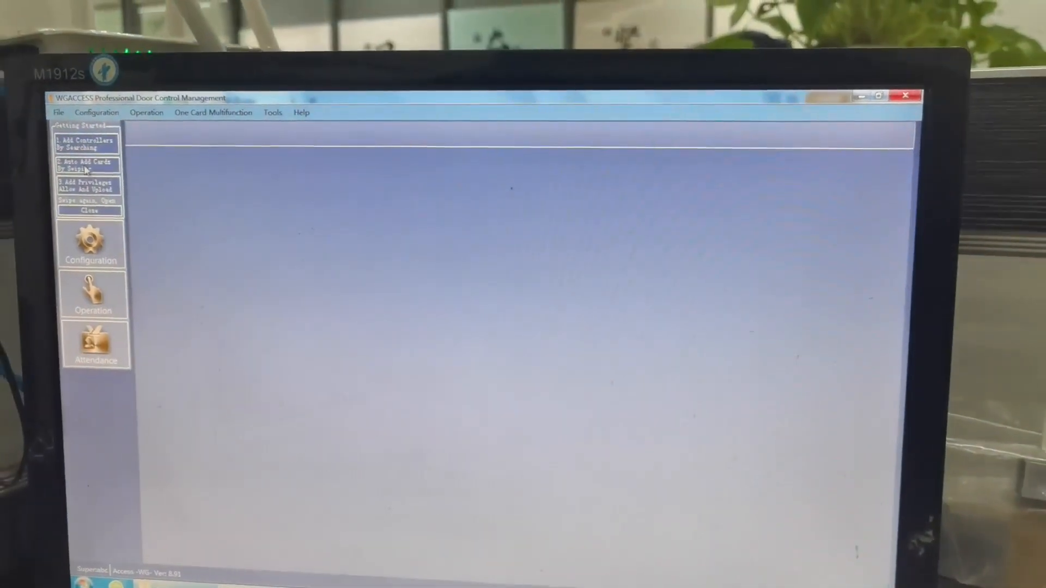
Bring up the Access Privileges Assignment window from the Getting Started panel
click(85, 165)
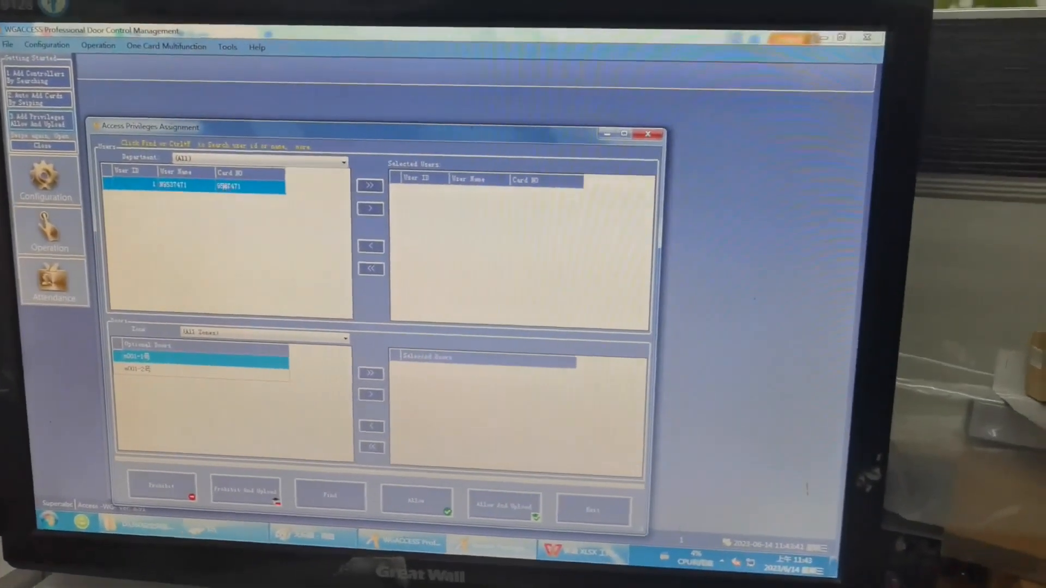
Allow user 1 (card 9537471) through both doors and upload the privileges
click(370, 185)
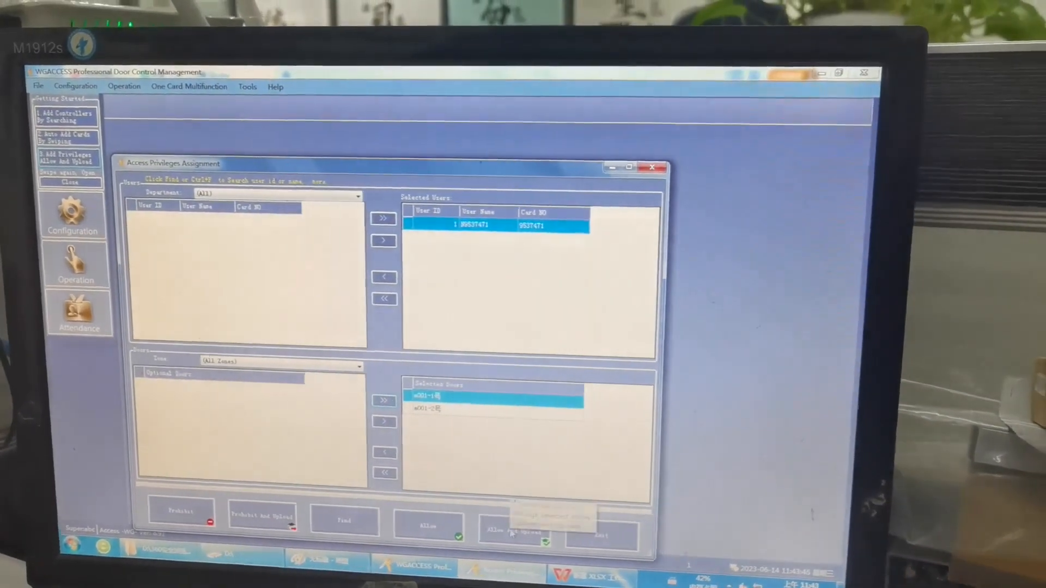
click(513, 527)
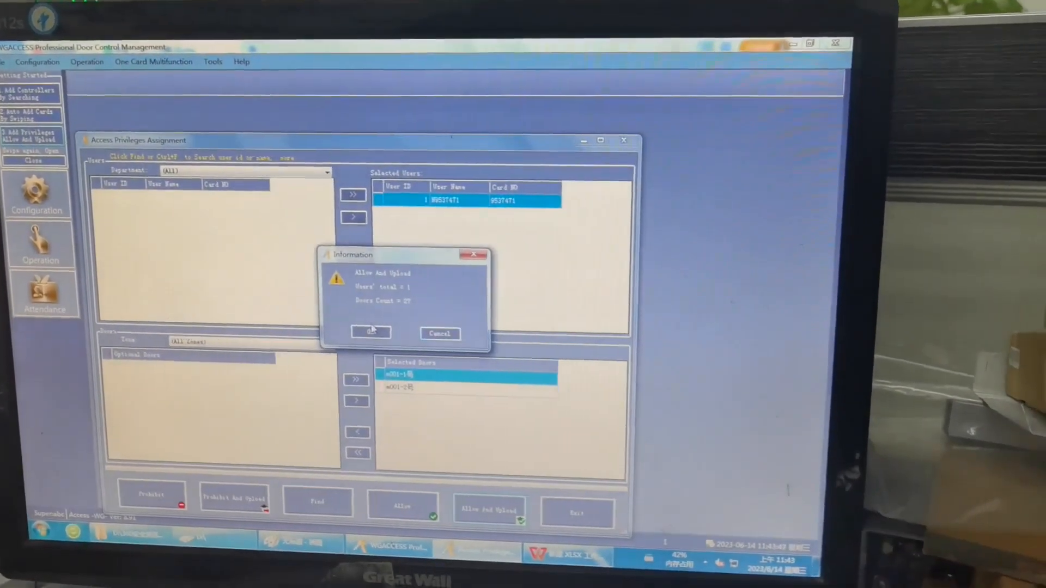
click(370, 332)
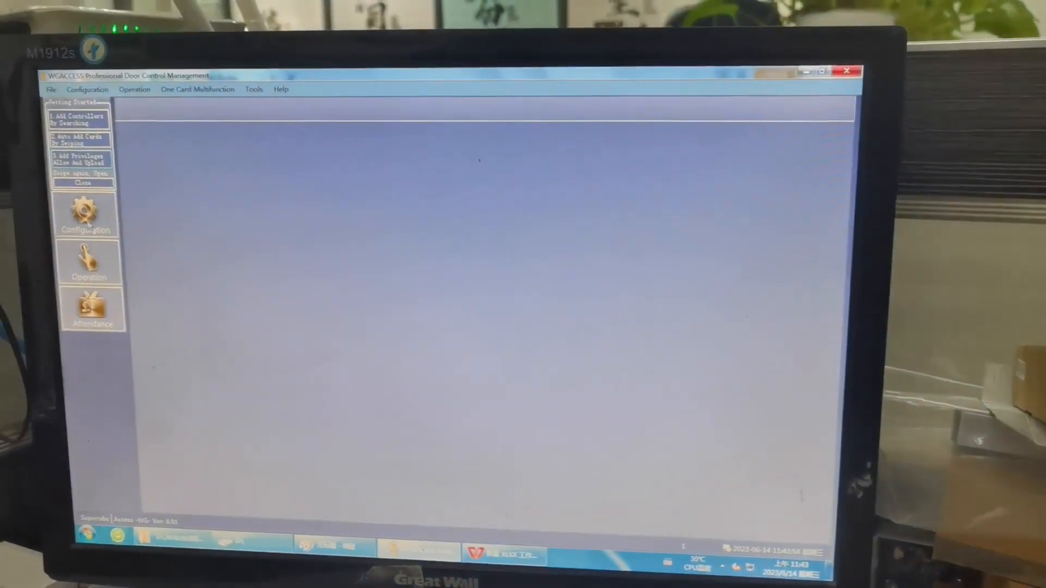
Go to the Configuration area and bring up the Personnel records
click(93, 213)
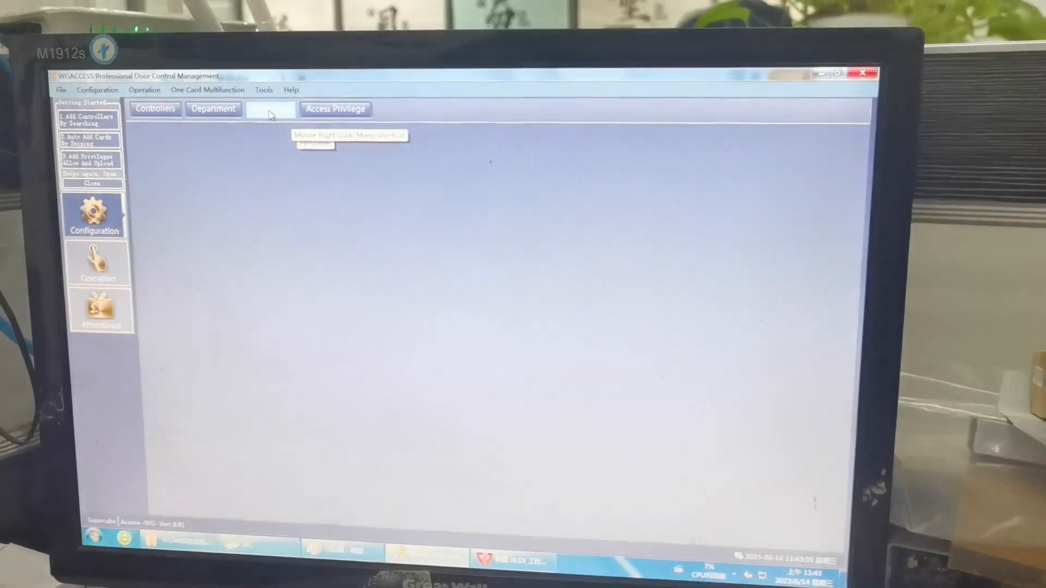
click(270, 109)
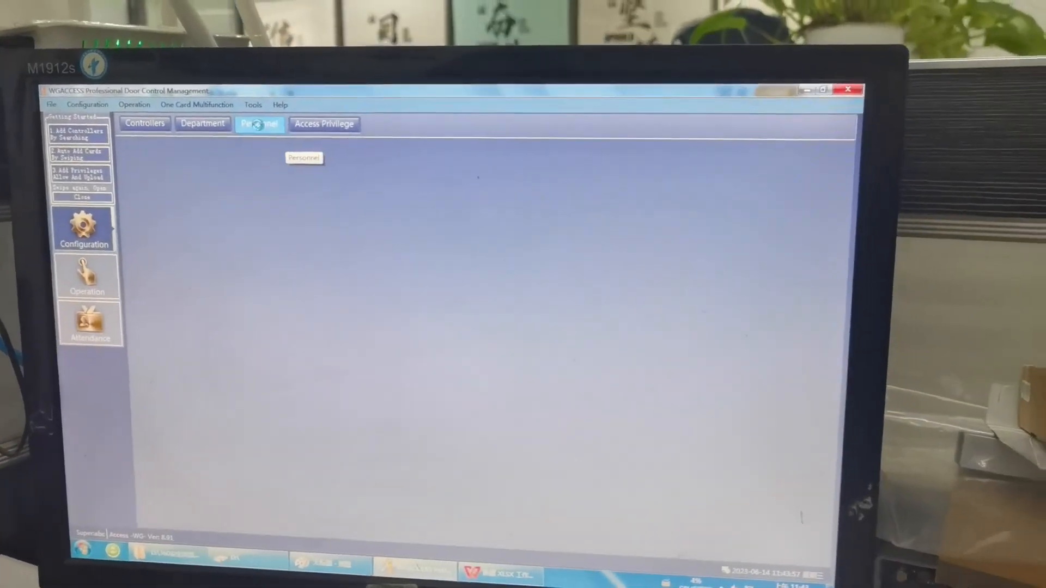
click(260, 124)
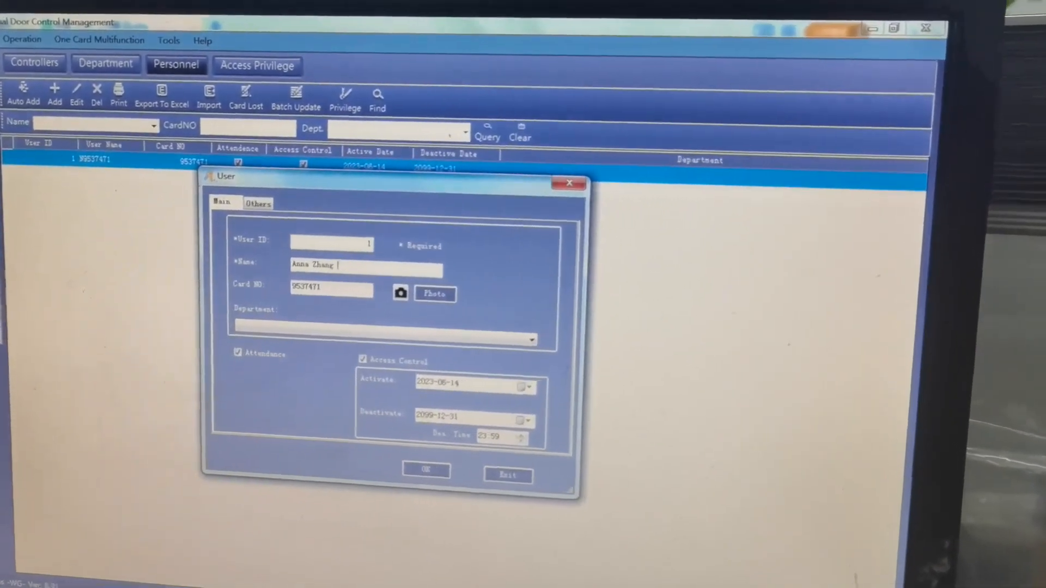
Append '54A' to user 1's name in the edit form
text(54A)
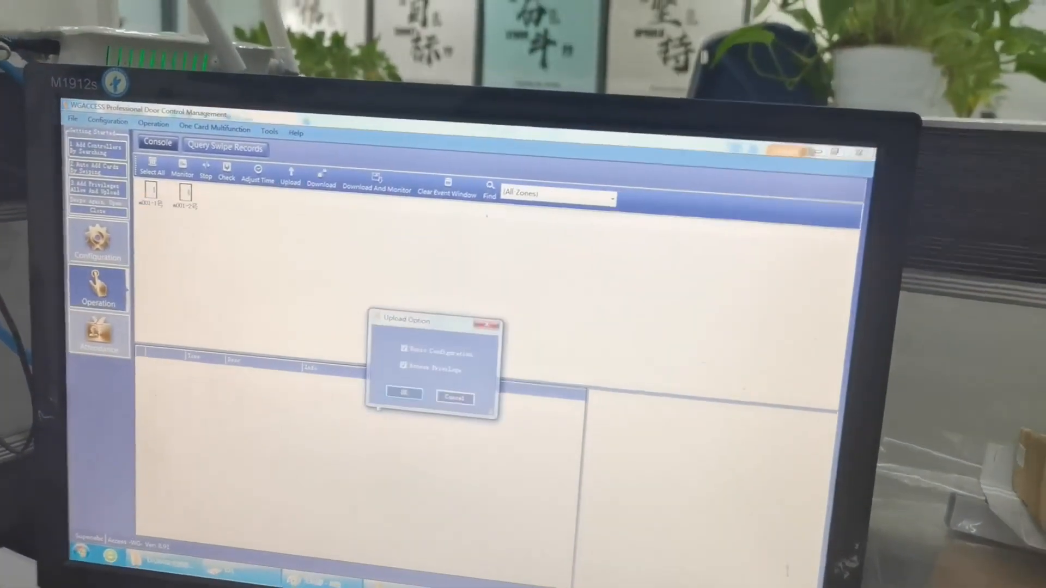
Upload basic configuration and access privileges to controllers, then check the renamed user in Personnel
click(404, 398)
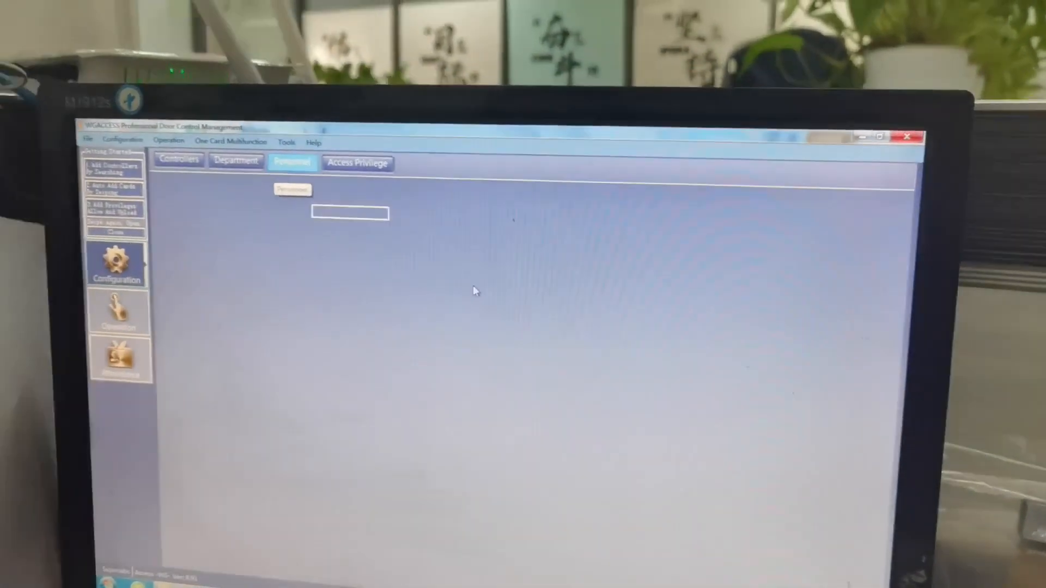
click(292, 163)
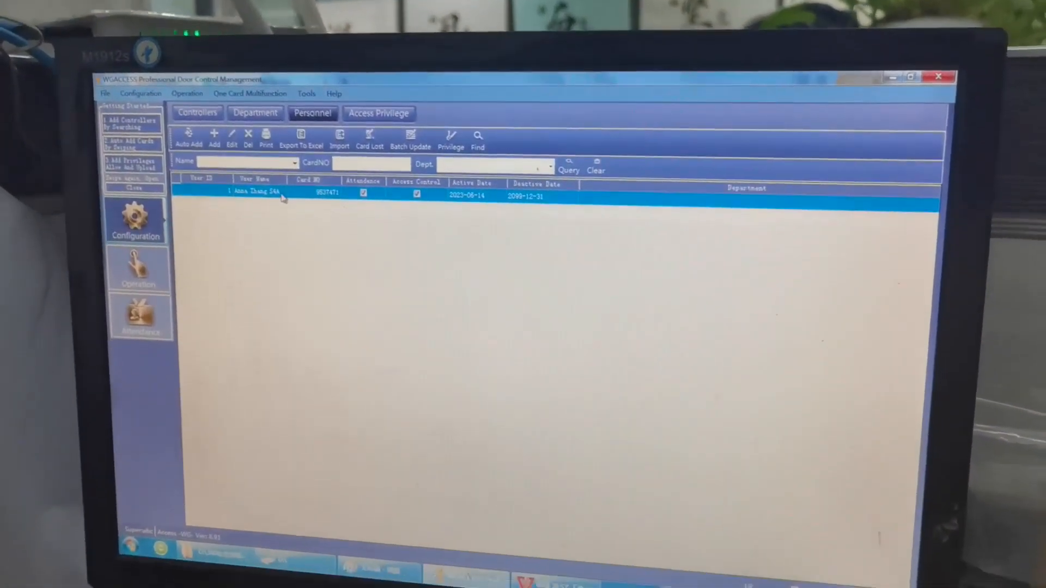